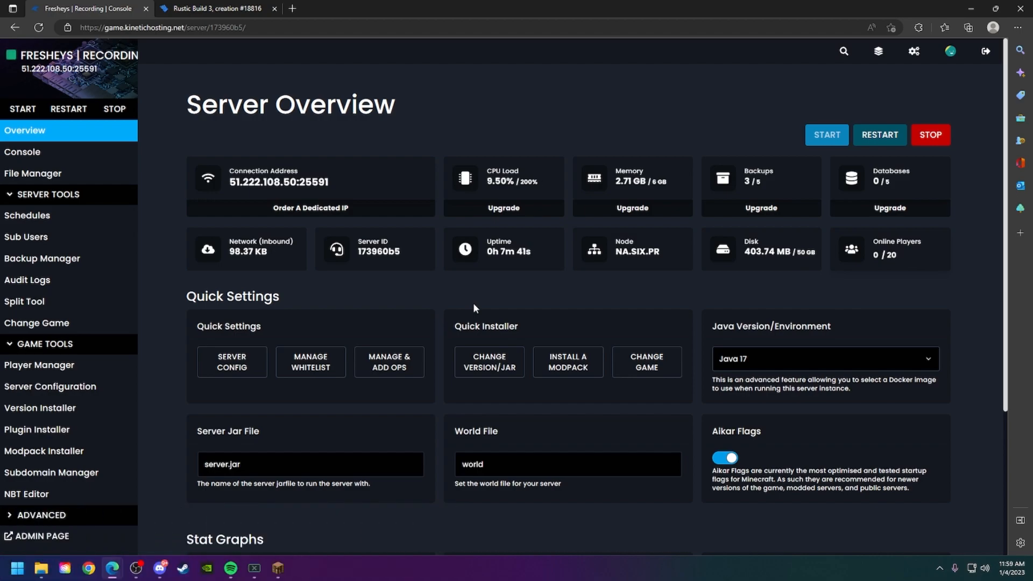
Step: Save the Rustic Build 3 schematic from its download page as 18816.schem
{"action": "left_click", "coordinate": [215, 9]}
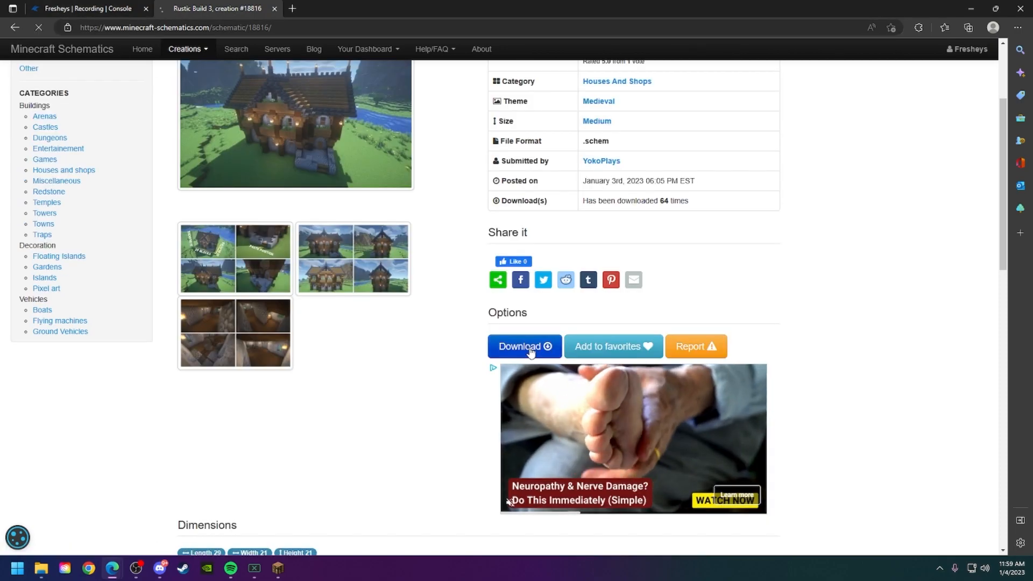
{"action": "left_click", "coordinate": [523, 346]}
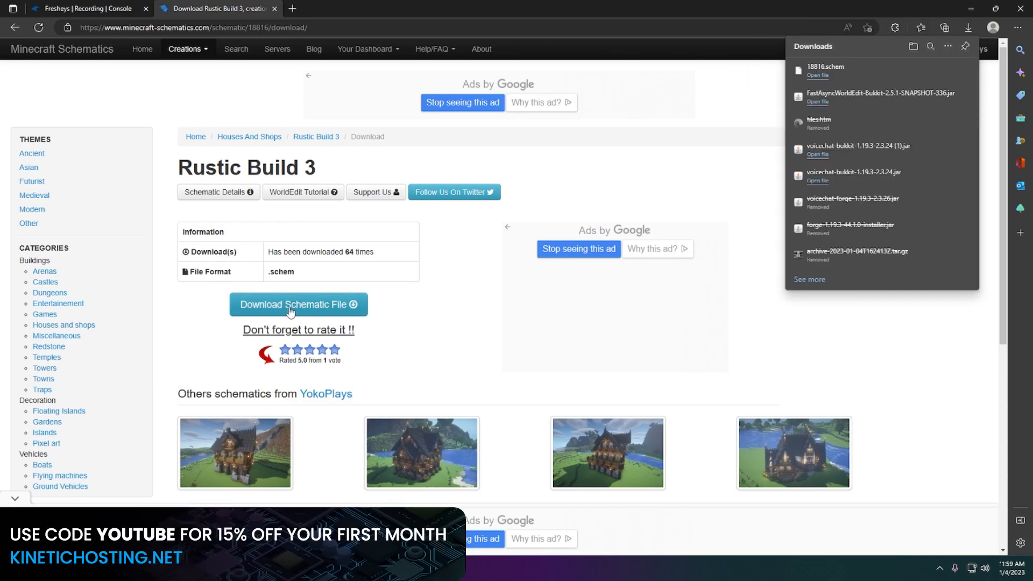
{"action": "left_click", "coordinate": [85, 9]}
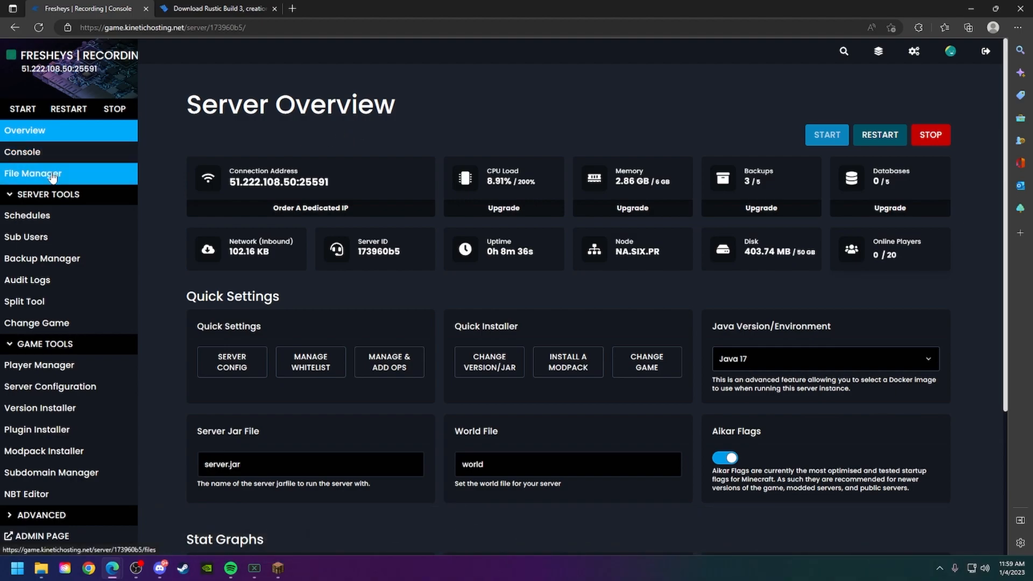
Step: Open the server's File Manager from the sidebar
{"action": "left_click", "coordinate": [32, 173]}
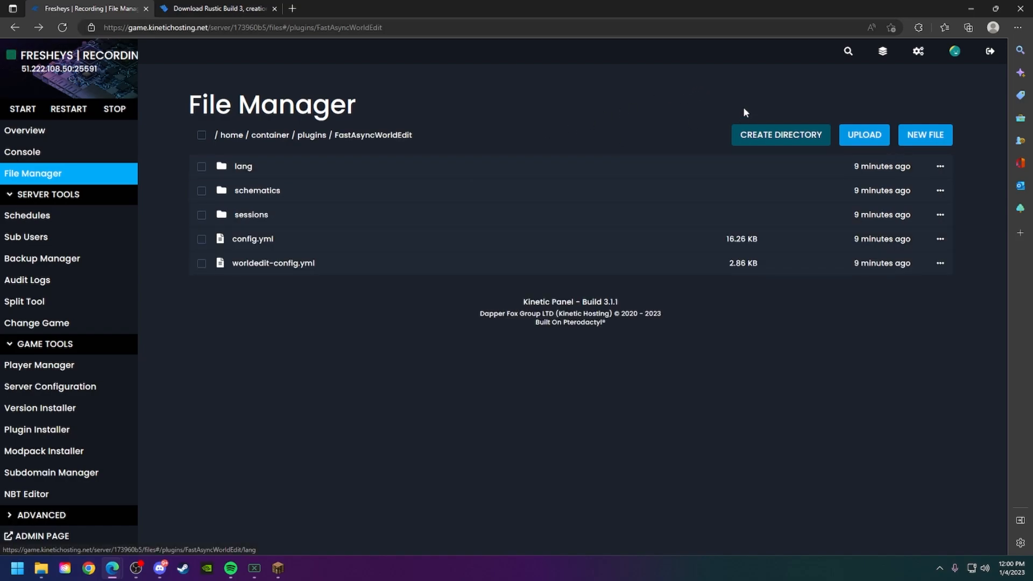
{"action": "left_click", "coordinate": [780, 135]}
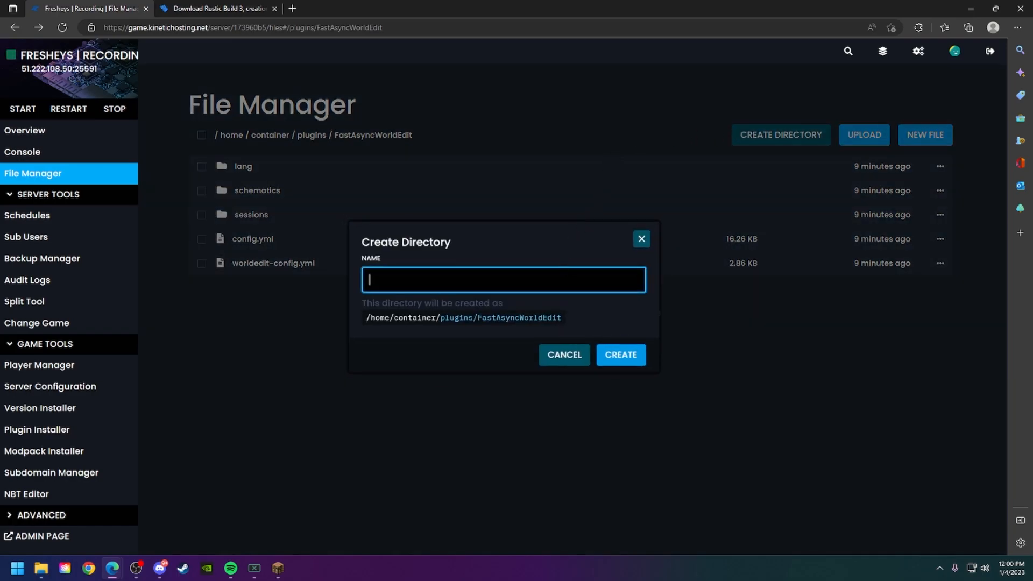
{"action": "type", "text": "schematics"}
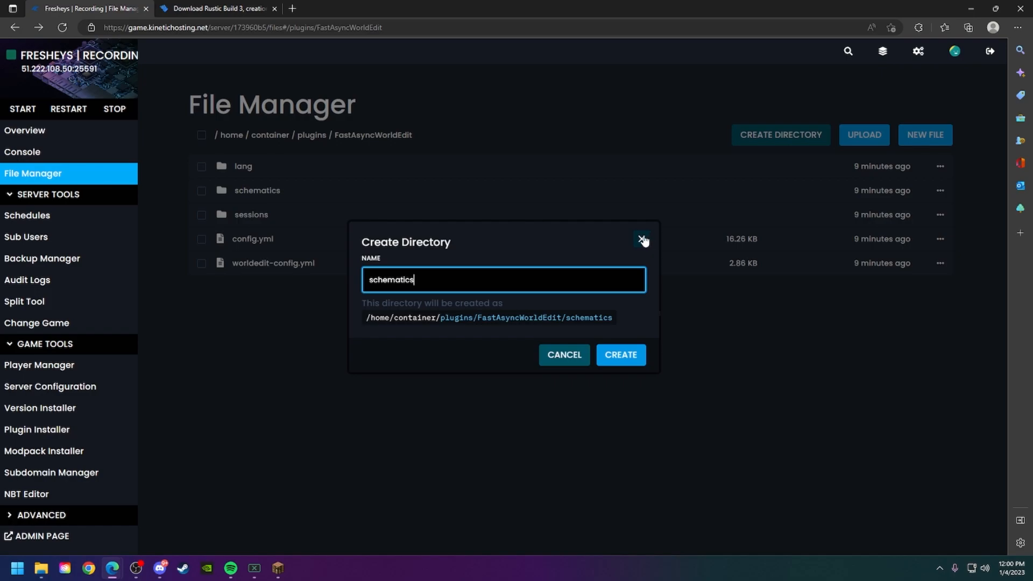
{"action": "left_click", "coordinate": [640, 238]}
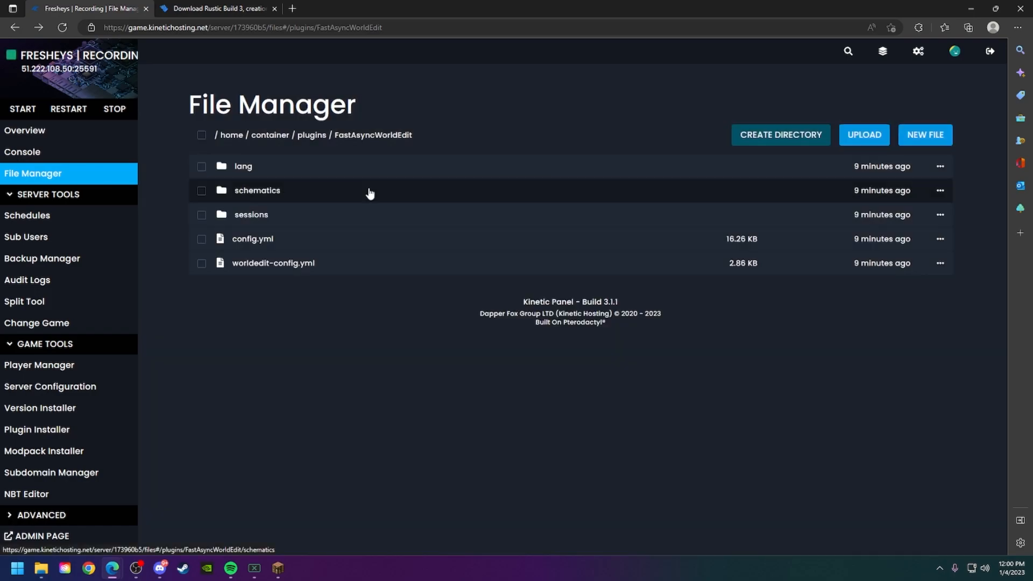
Step: Open the schematics folder and drop 18816.schem from Downloads into it
{"action": "left_click", "coordinate": [257, 191]}
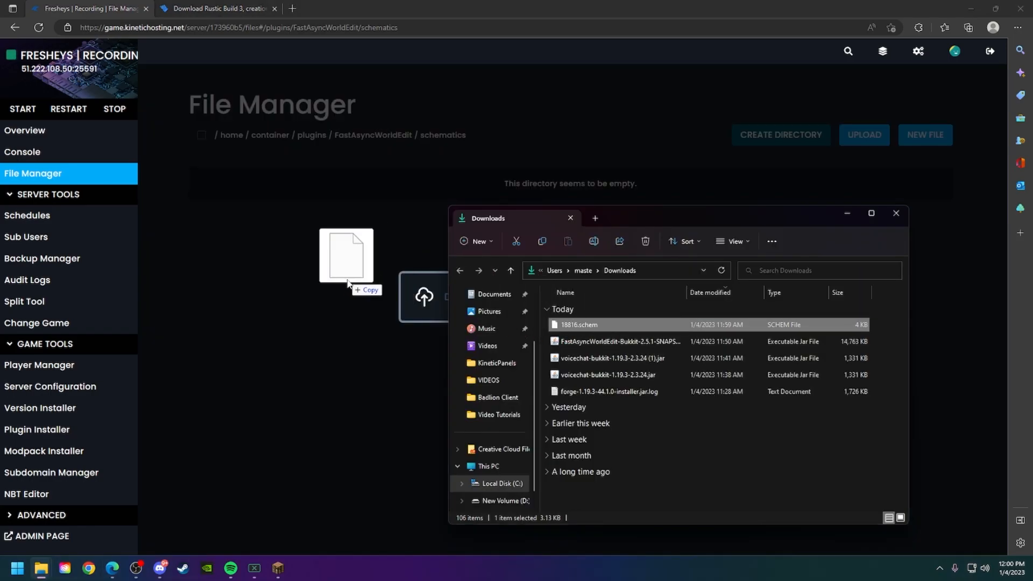
{"action": "left_click", "coordinate": [25, 129]}
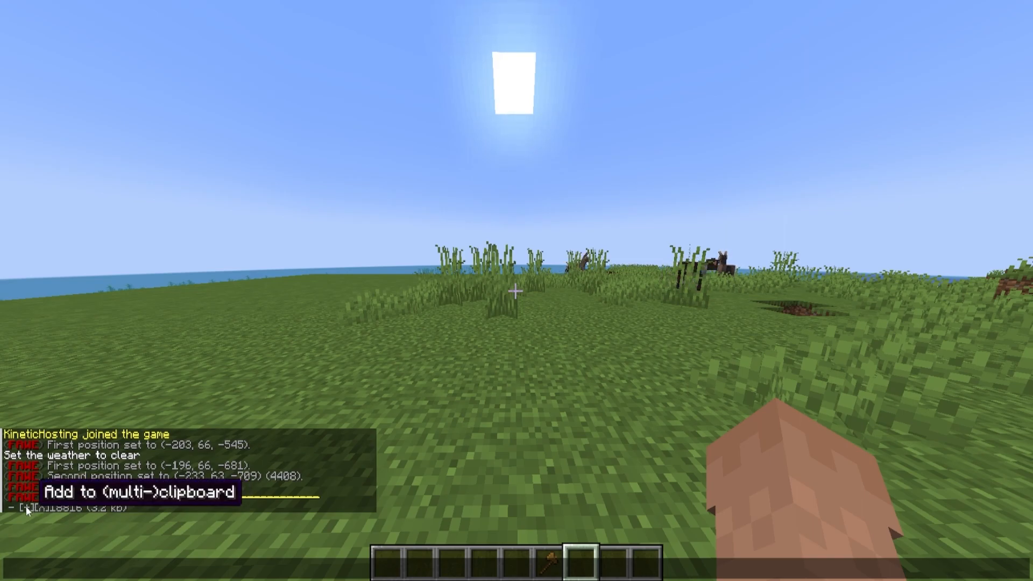
Step: Run '//schematic loadall 18816.schem' in chat to load the schematic
{"action": "type", "text": "//schematic loadall 18816.schem"}
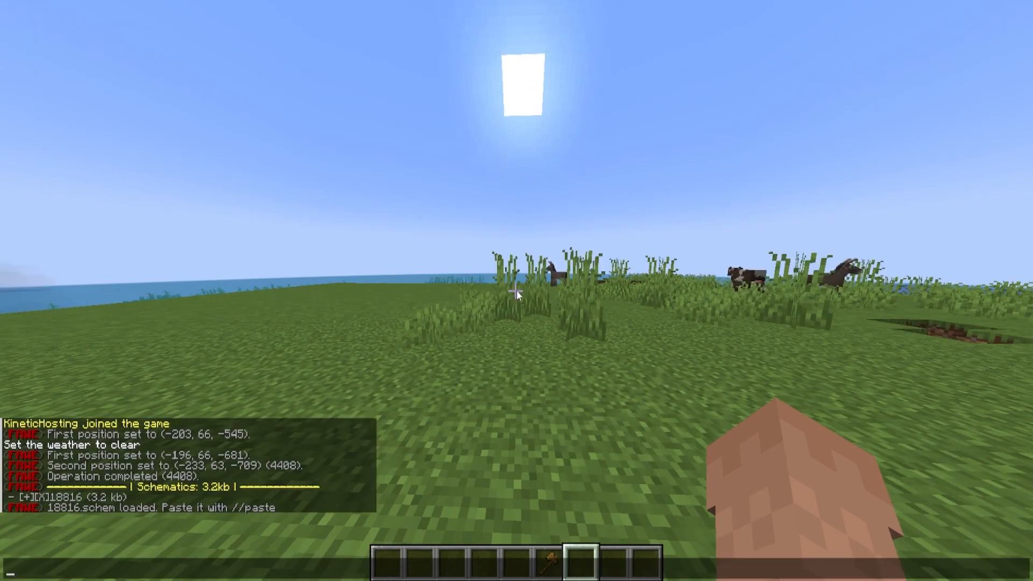
{"action": "type", "text": "/s"}
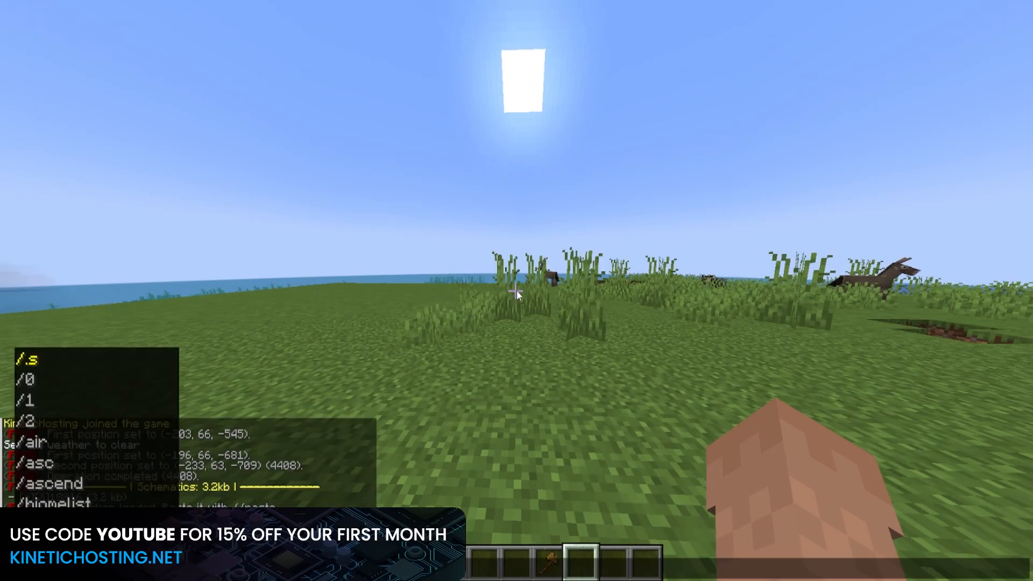